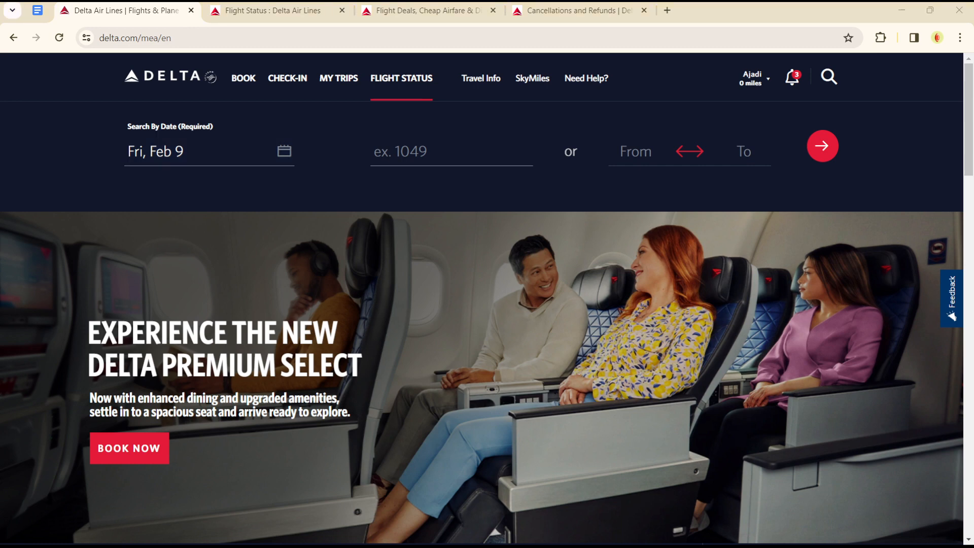
# Pick Thursday, February 8 in the calendar and go to the Flight Status search.
pyautogui.click(208, 151)
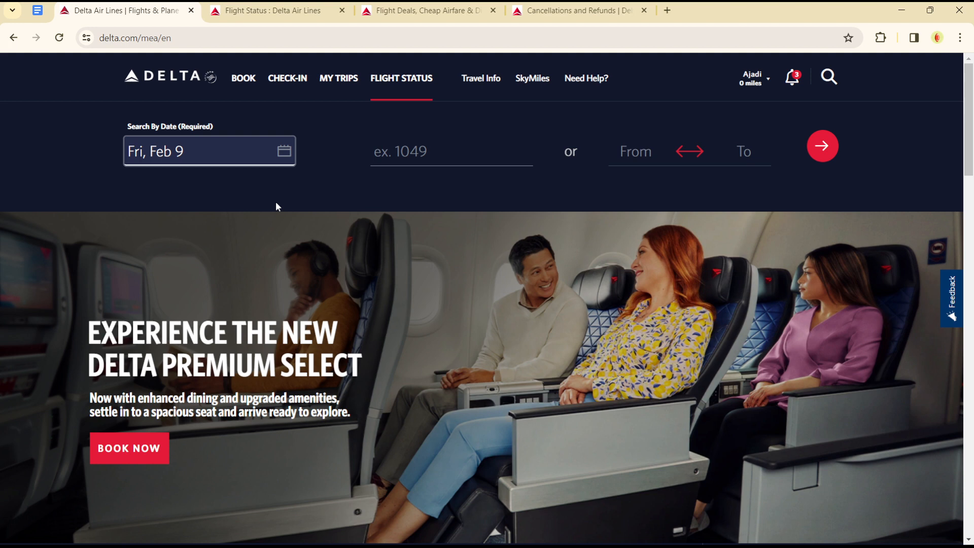
pyautogui.moveTo(404, 295)
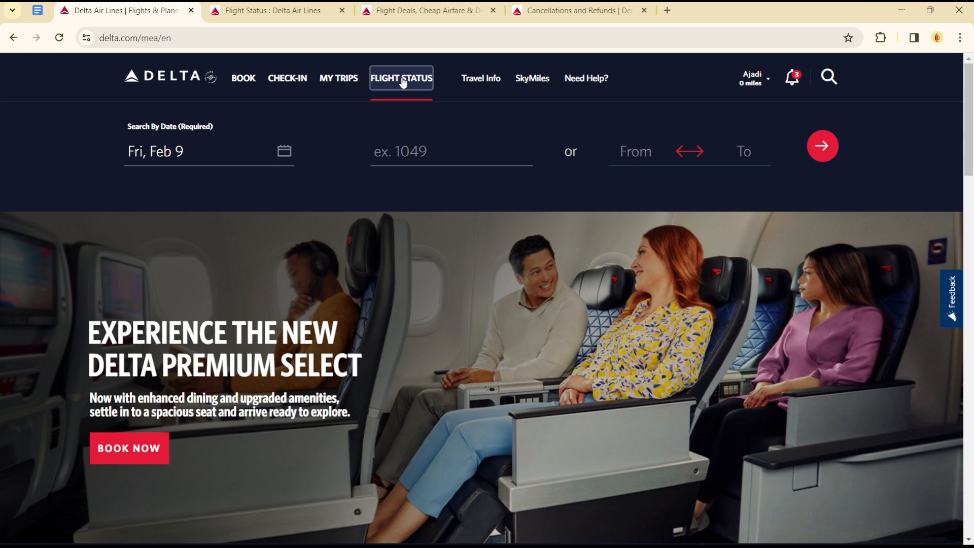
pyautogui.moveTo(241, 175)
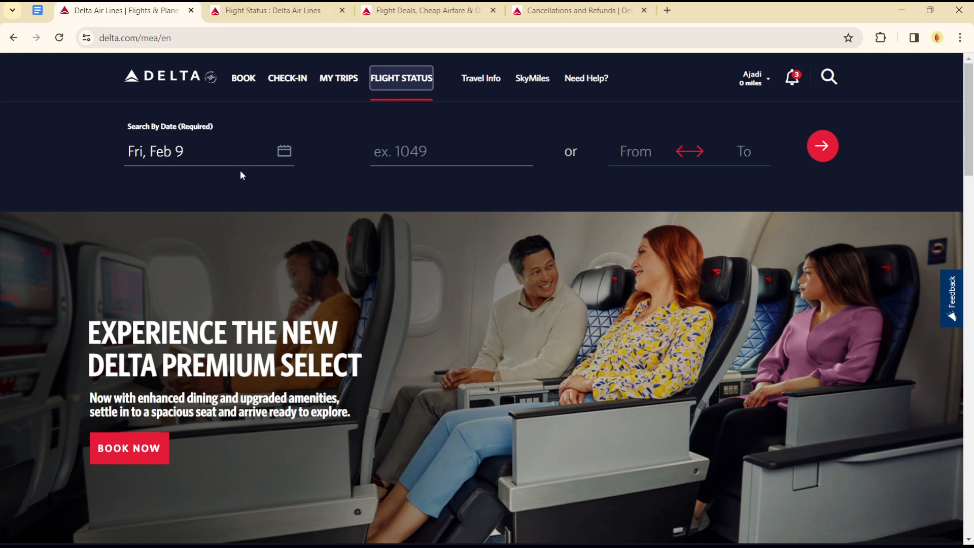
pyautogui.click(198, 151)
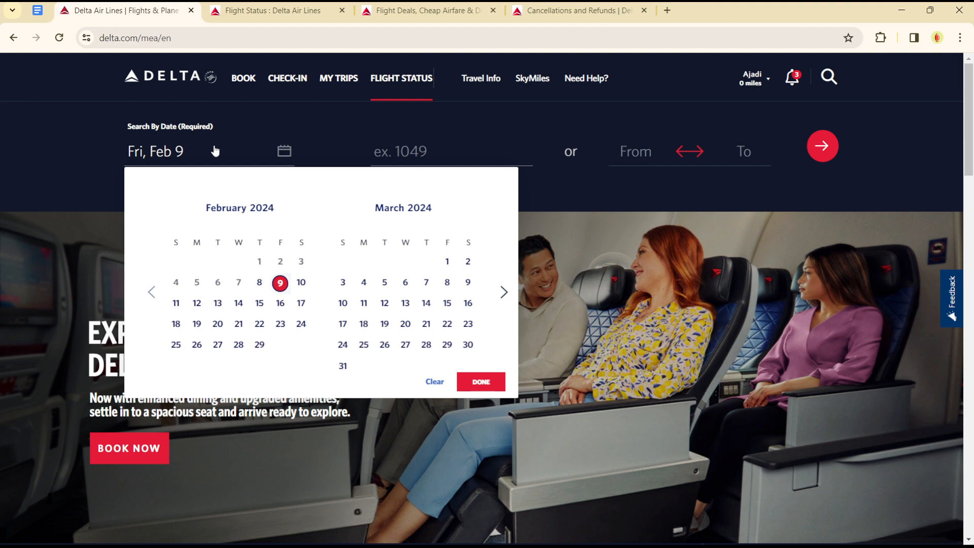
pyautogui.moveTo(312, 156)
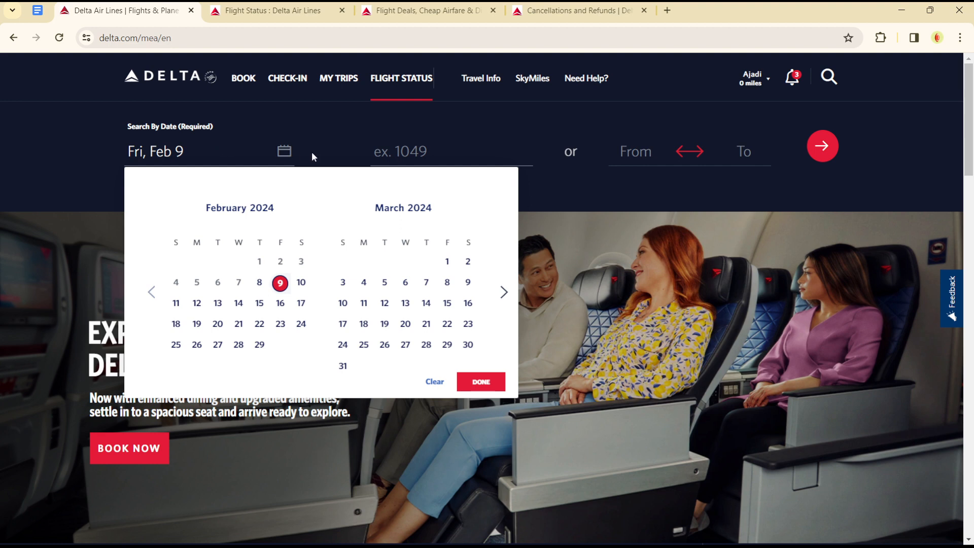
pyautogui.click(258, 282)
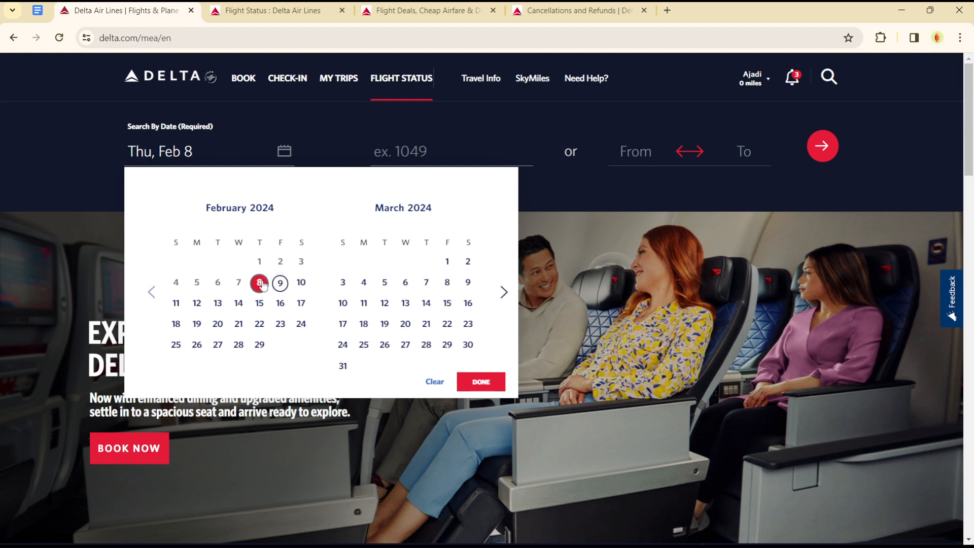
pyautogui.click(450, 151)
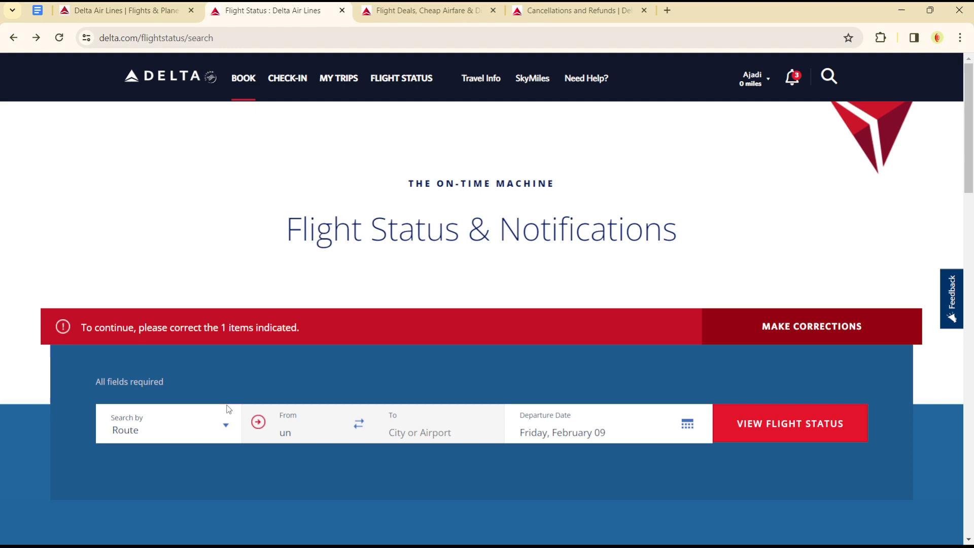
# Return to the Flight Status search and set the departure airport to Aberdeen (ABZ).
pyautogui.click(168, 423)
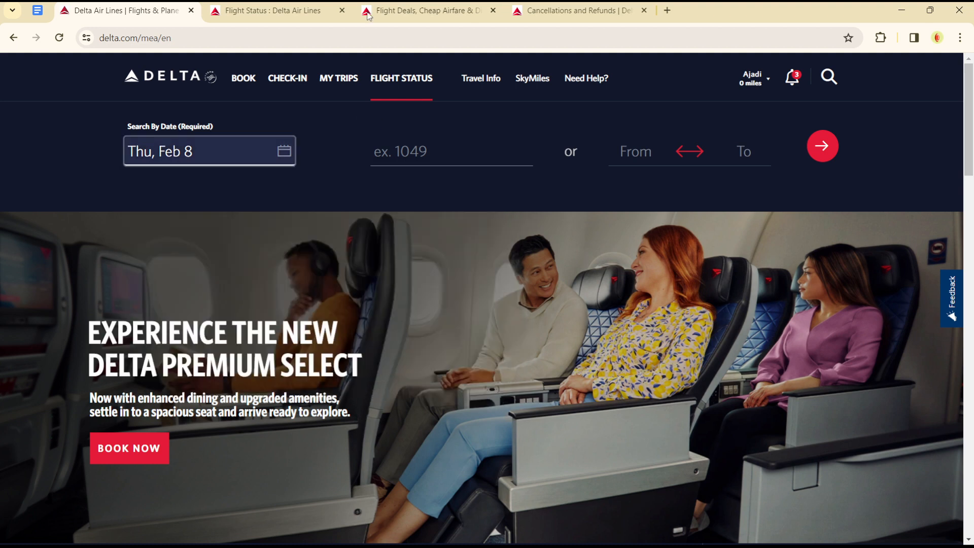
pyautogui.click(272, 10)
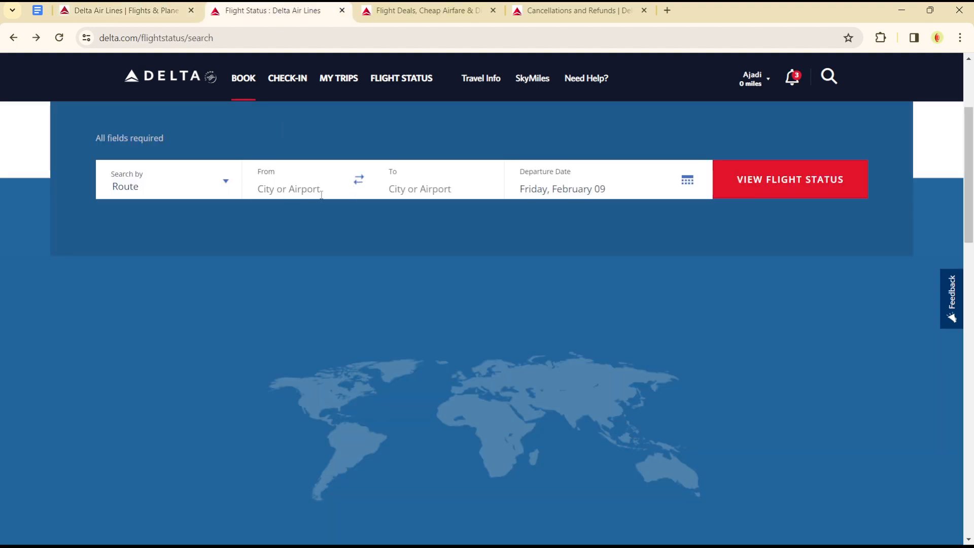
pyautogui.click(303, 189)
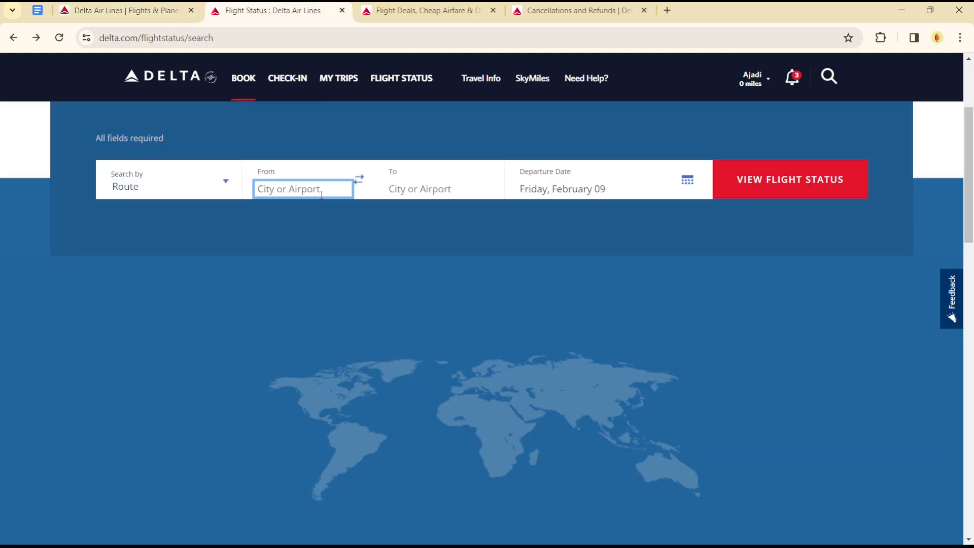
pyautogui.write('united')
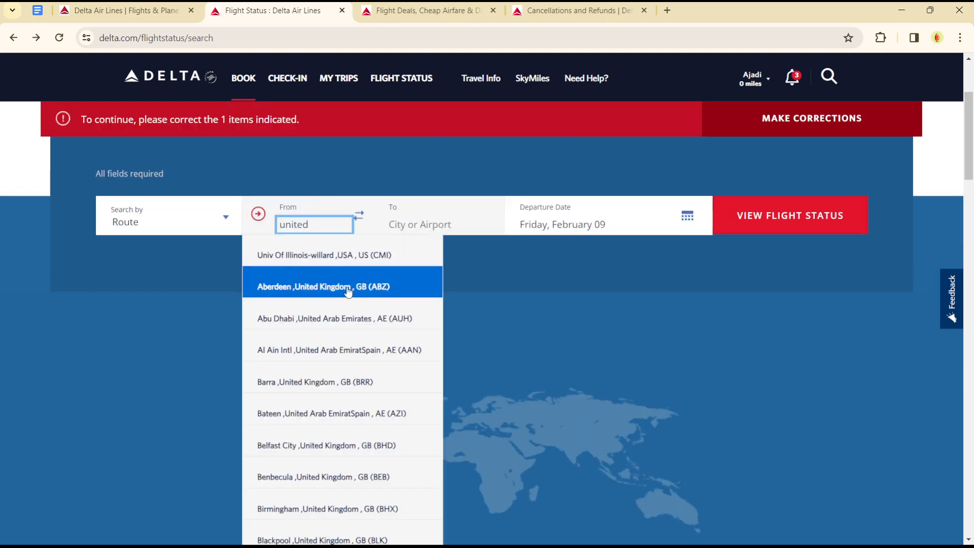
pyautogui.click(324, 286)
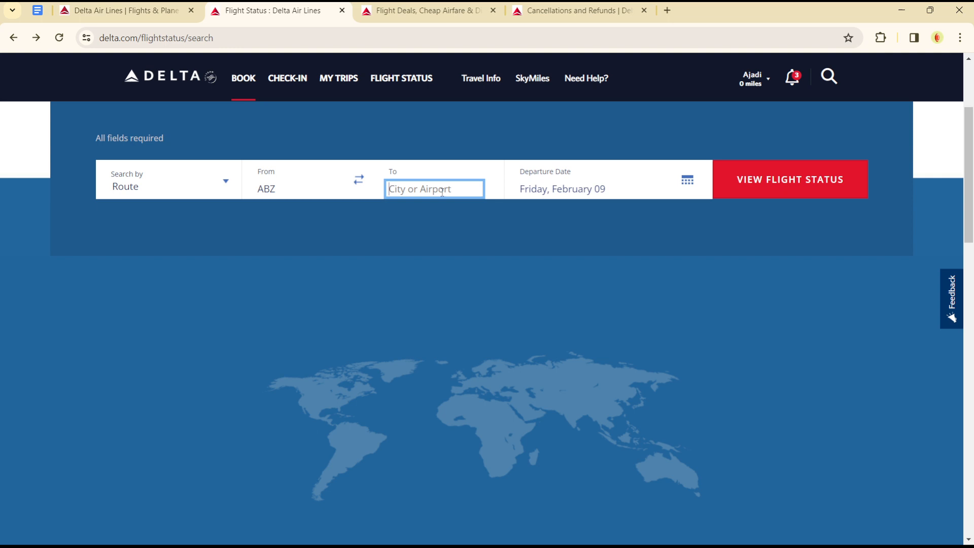
# Set the destination to Abu Dhabi (AUH) and request flight status for February 8.
pyautogui.write('abu')
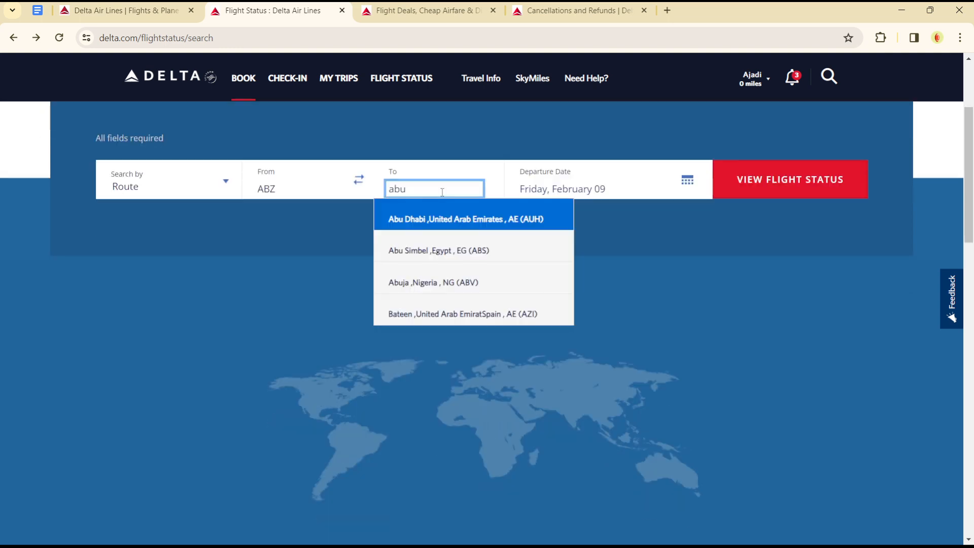
pyautogui.click(465, 219)
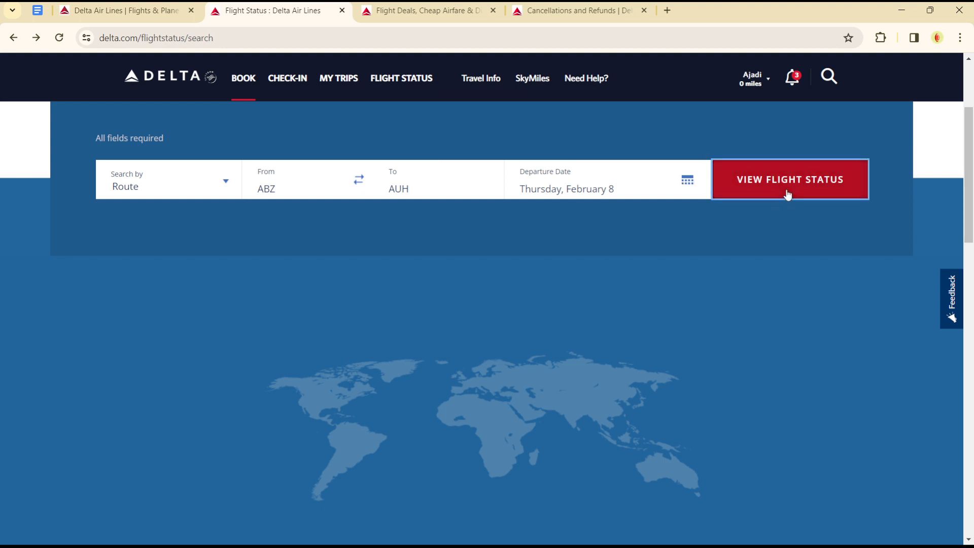
pyautogui.click(789, 179)
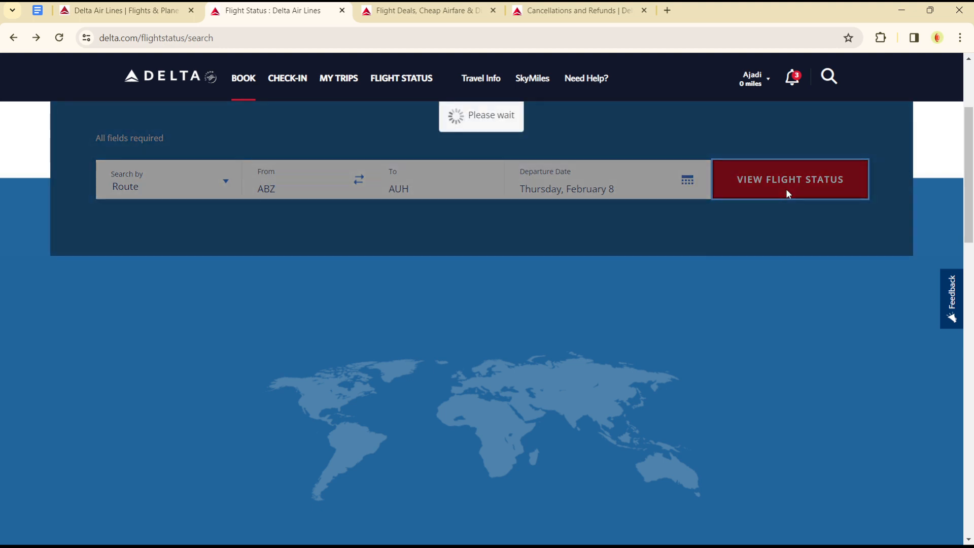
# Scroll through the ABZ→AUH schedule: DL9215 cancelled, connections DL9237 and DL8716 complete.
pyautogui.click(789, 179)
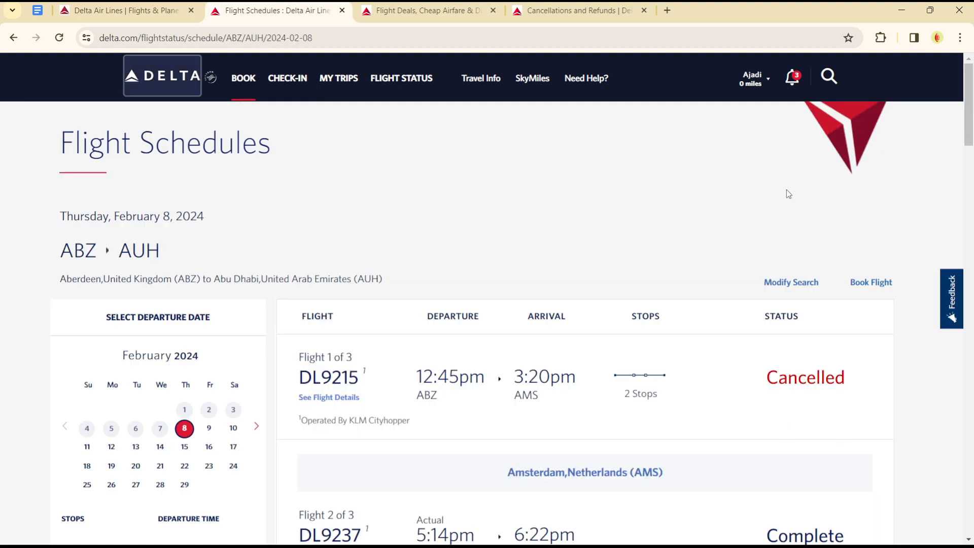
pyautogui.scroll(-3)
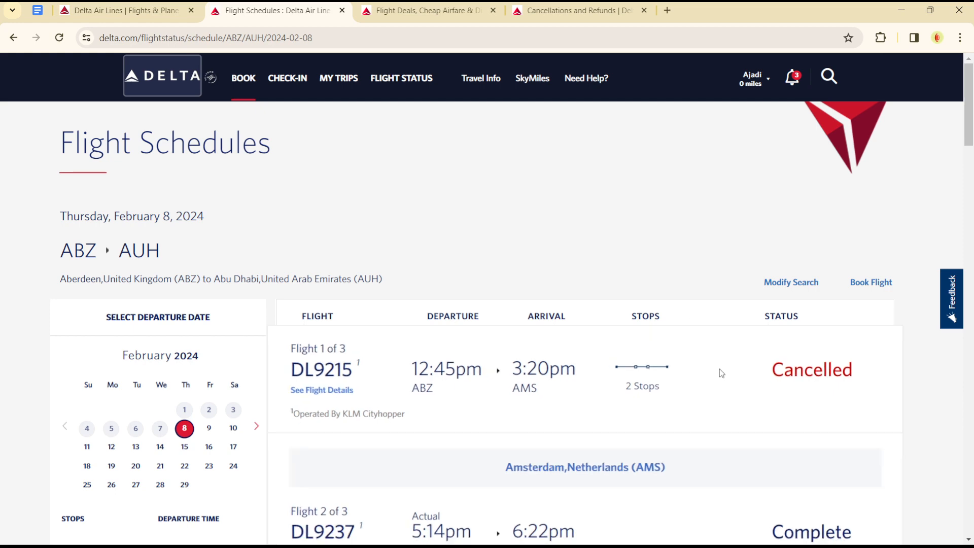
pyautogui.scroll(-3)
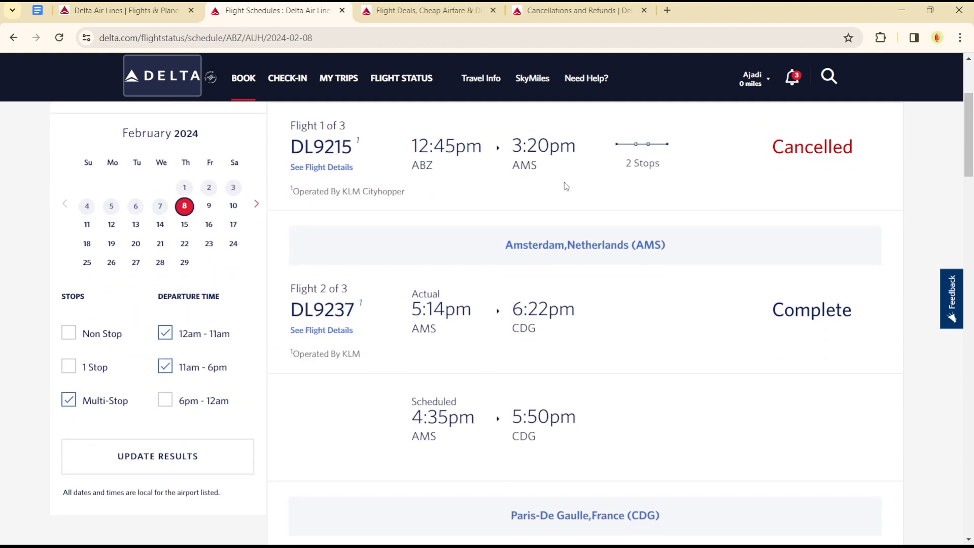
pyautogui.scroll(-3)
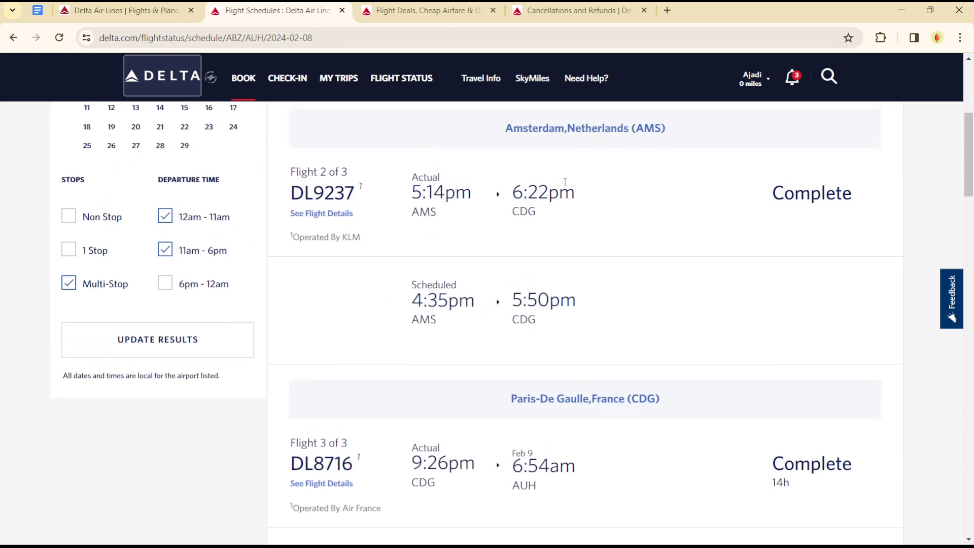
pyautogui.scroll(-3)
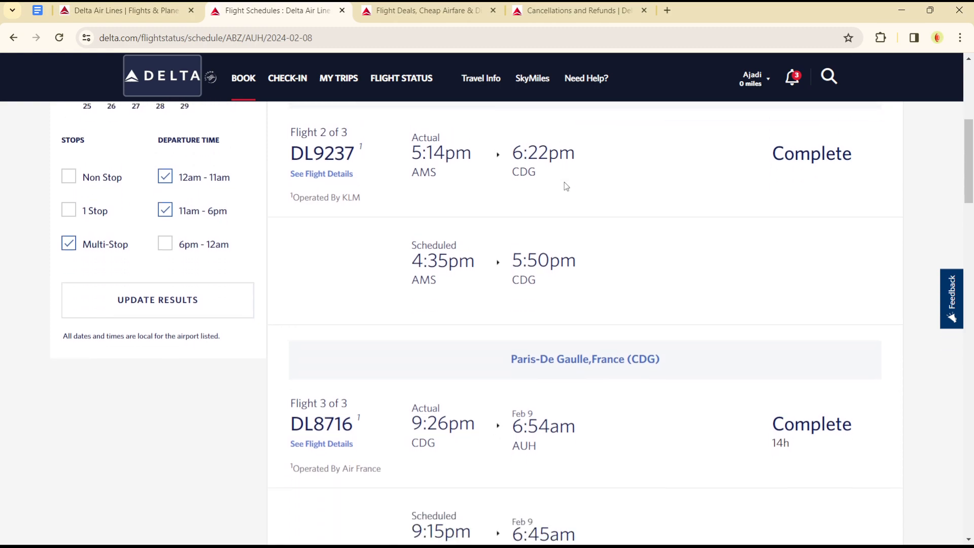
pyautogui.scroll(-3)
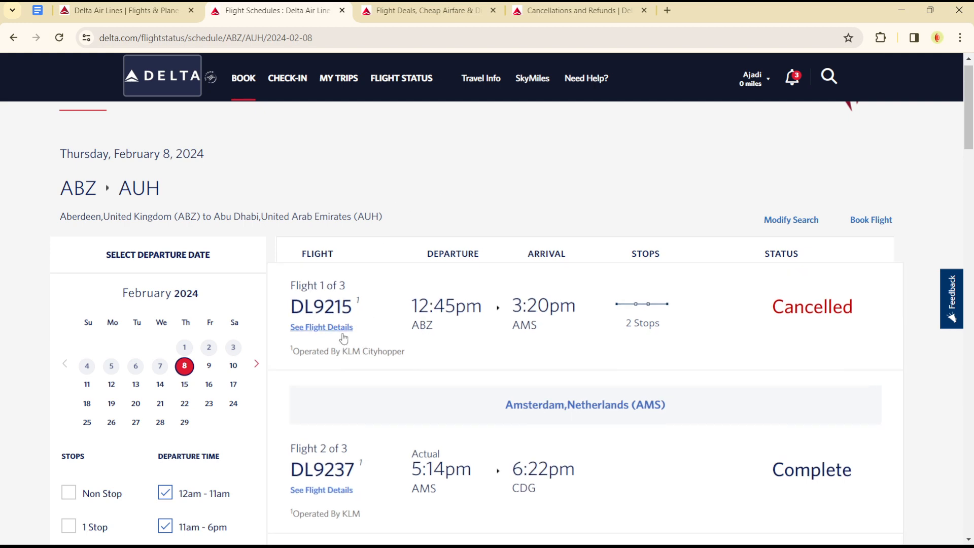
# View cancelled DL9215 (ABZ→AMS) details, scrolling through Aircraft Details, Amenities and Meals.
pyautogui.click(321, 327)
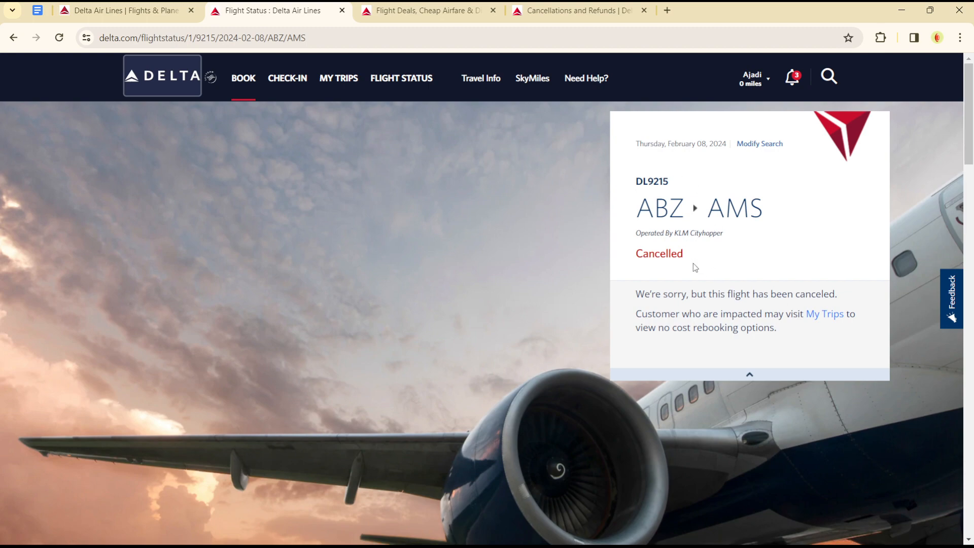
pyautogui.scroll(-3)
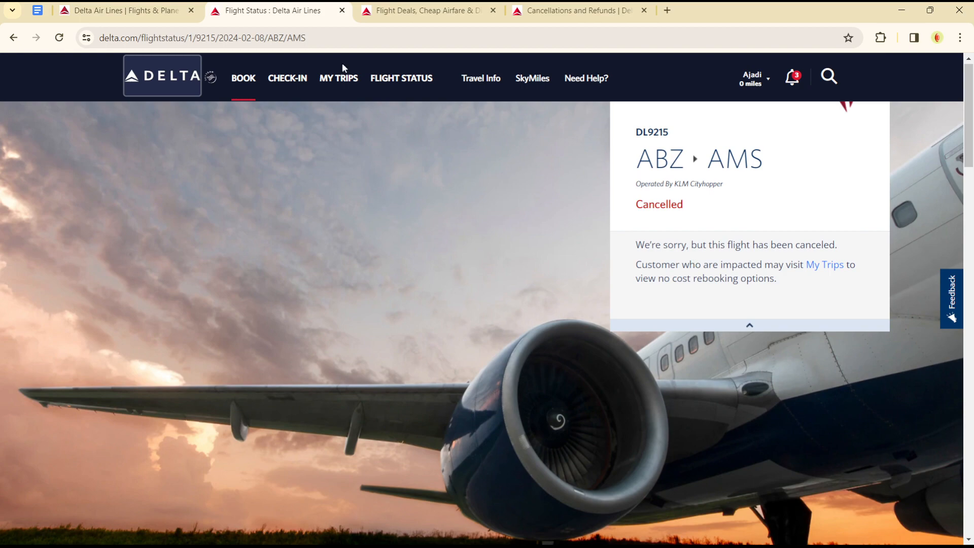
pyautogui.moveTo(690, 215)
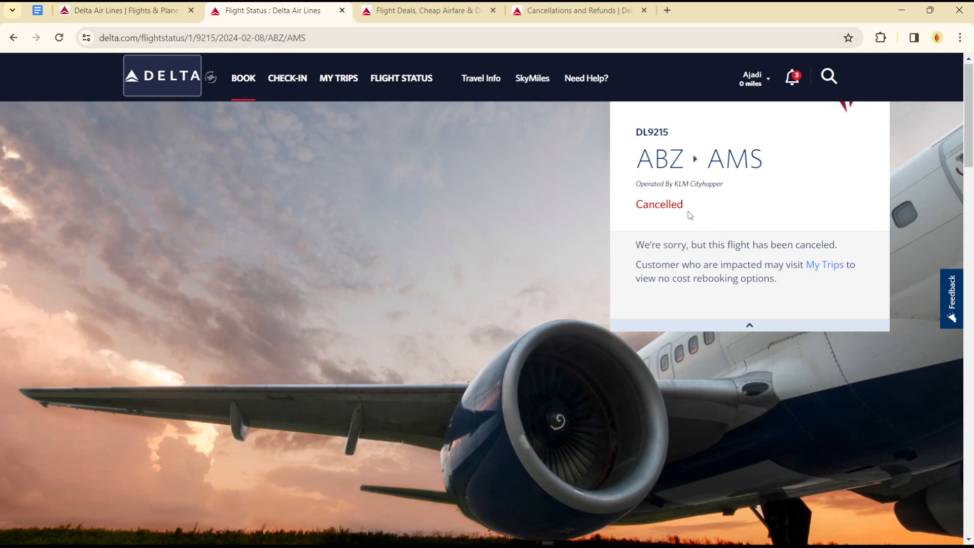
pyautogui.scroll(-3)
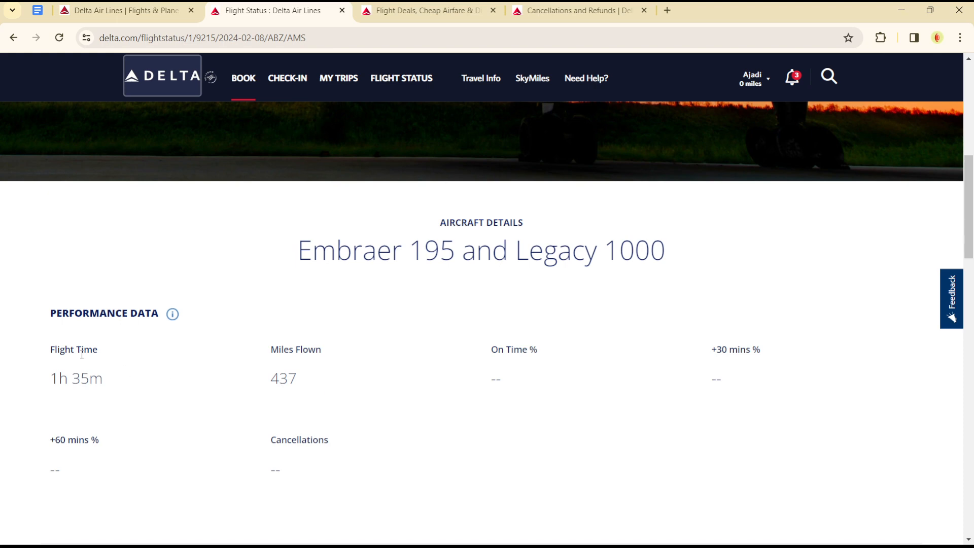
pyautogui.scroll(-3)
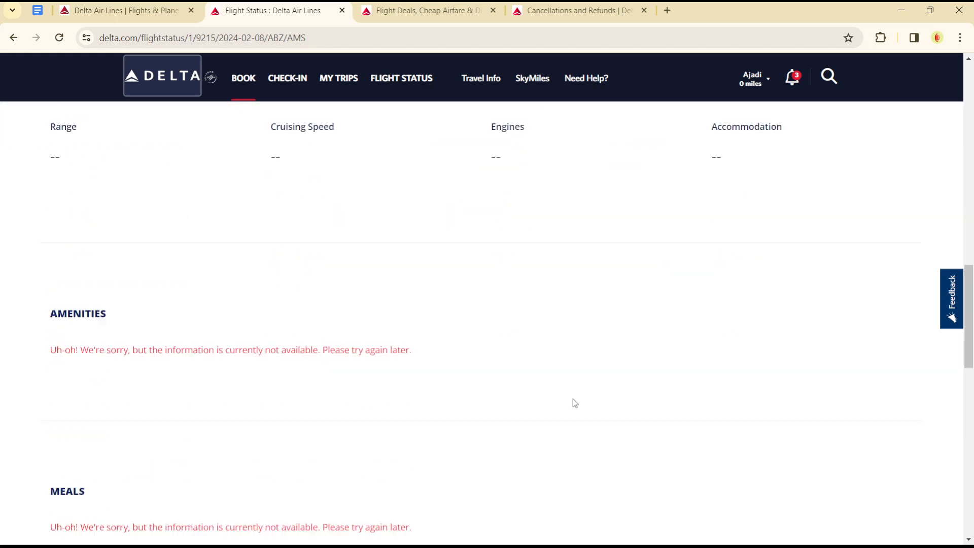